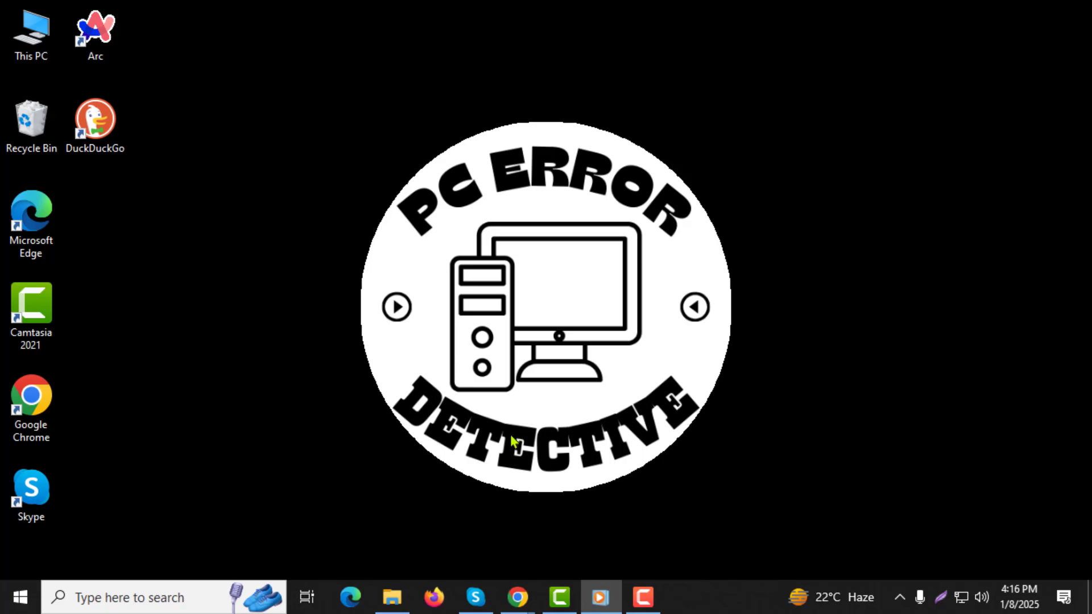
{"action": "mouse_move", "coordinate": [540, 456]}
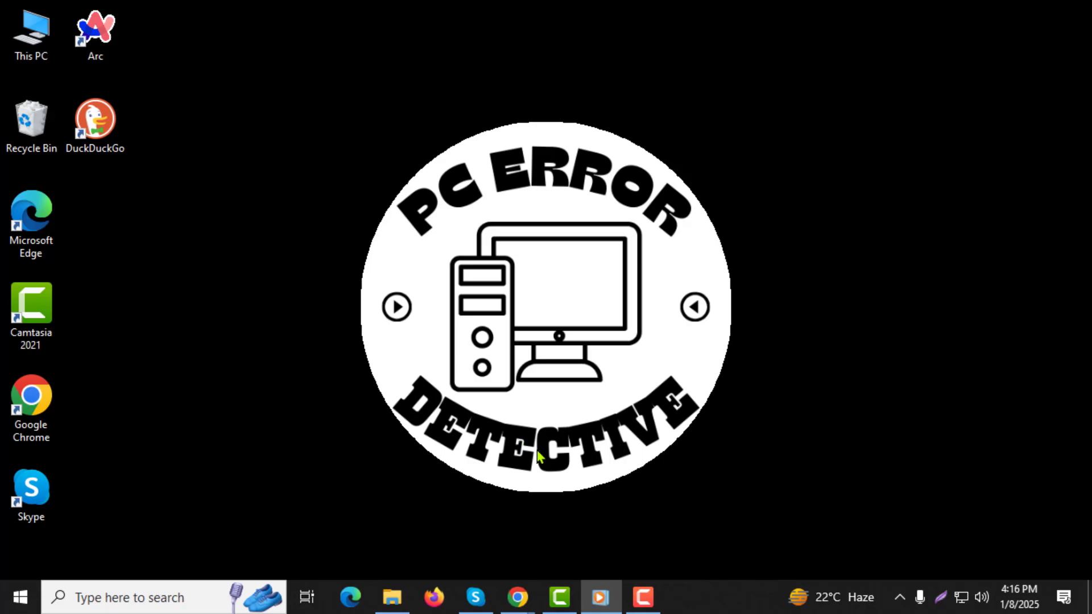
{"action": "mouse_move", "coordinate": [530, 563]}
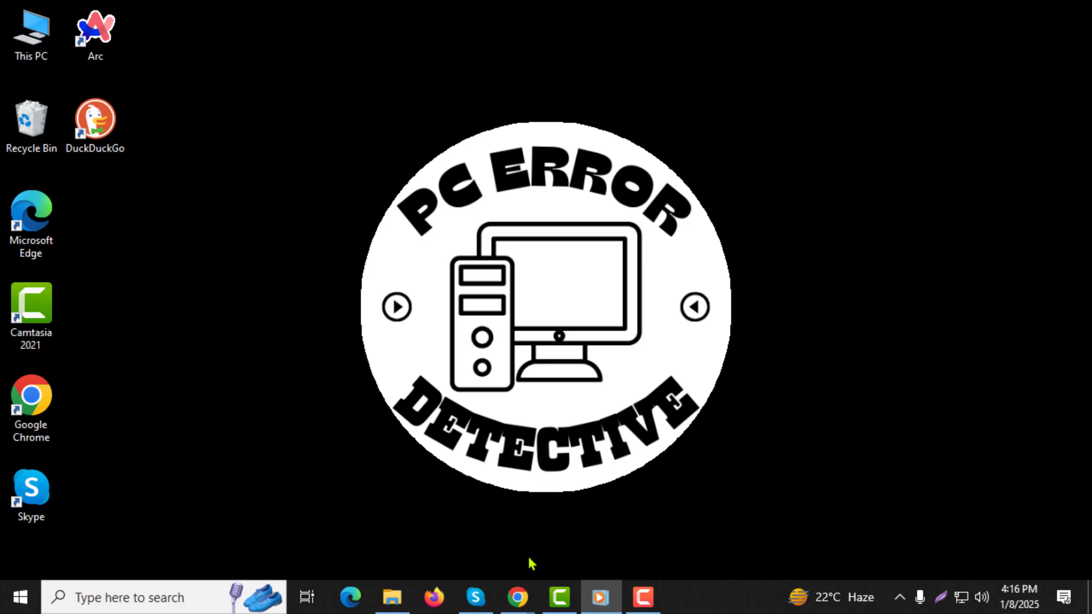
Open Outlook's settings on the Account section
{"action": "left_click", "coordinate": [516, 597]}
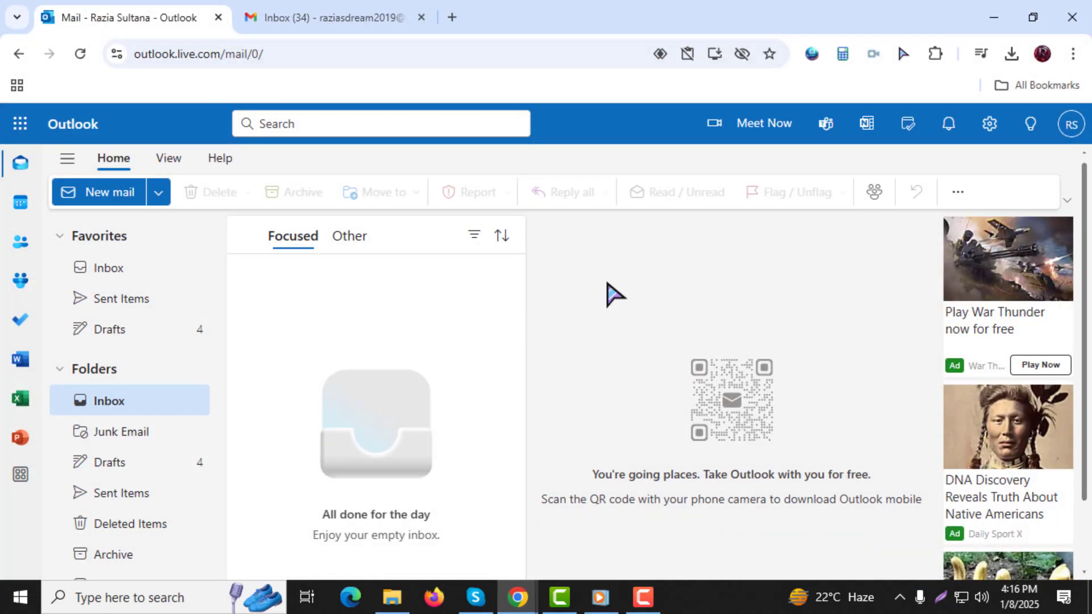
{"action": "left_click", "coordinate": [989, 124]}
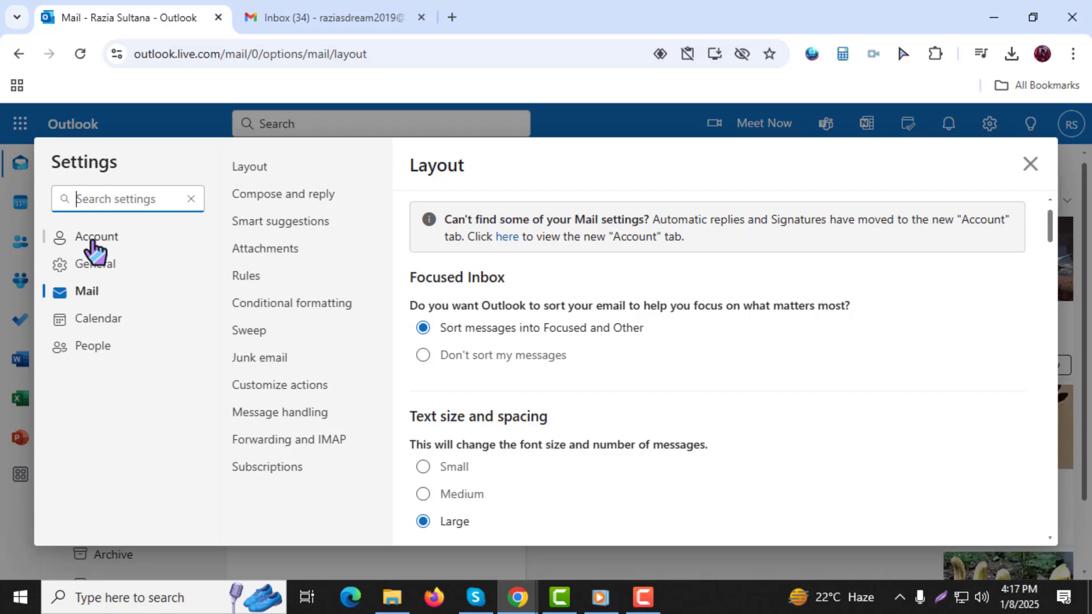
{"action": "left_click", "coordinate": [97, 236]}
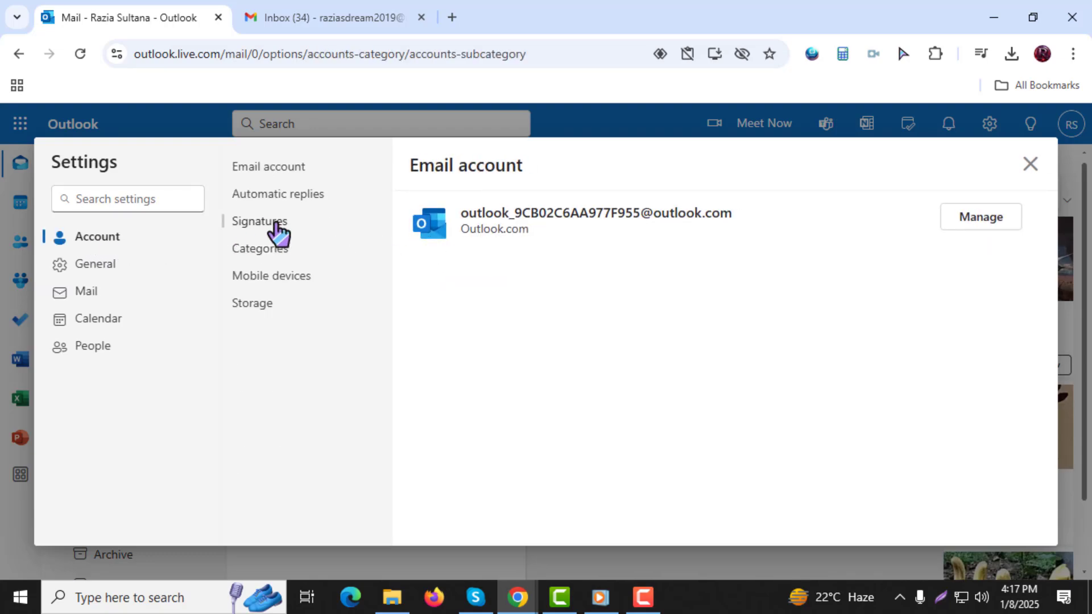
Start a new signature named 'new' with the body text 'Welcome'
{"action": "left_click", "coordinate": [260, 221]}
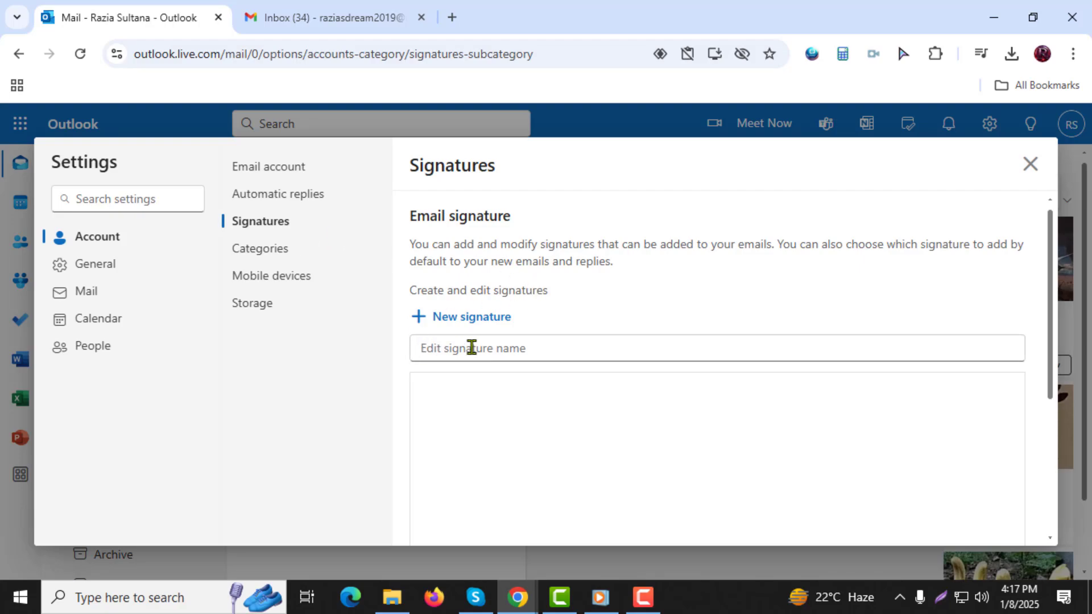
{"action": "type", "text": "new"}
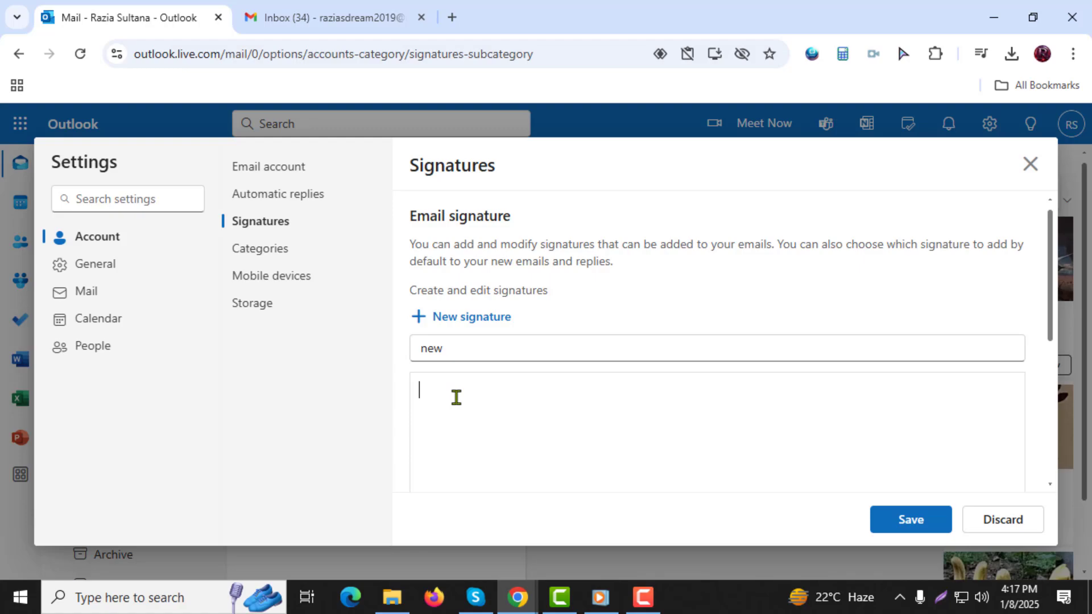
{"action": "type", "text": "Welcome"}
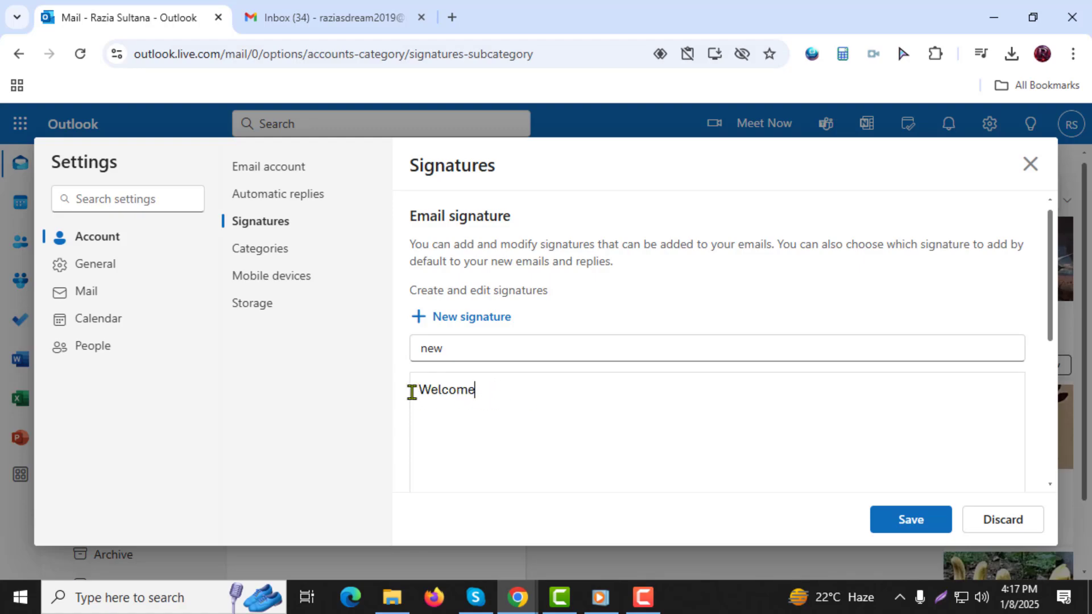
Begin linking 'Welcome' and copy the Gmail inbox URL from the Gmail tab
{"action": "double_click", "coordinate": [447, 390]}
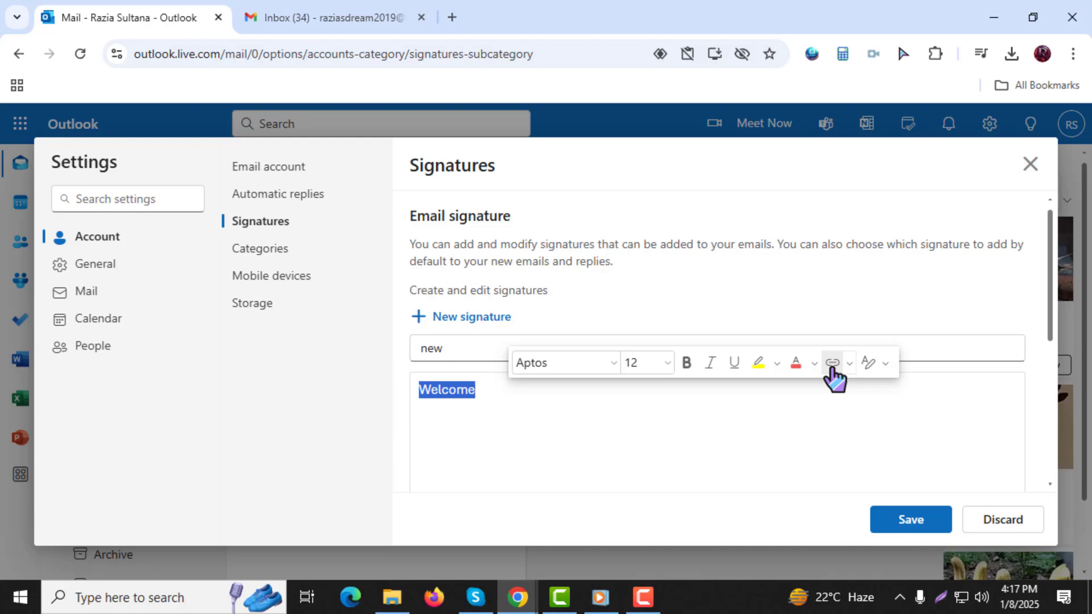
{"action": "left_click", "coordinate": [327, 17]}
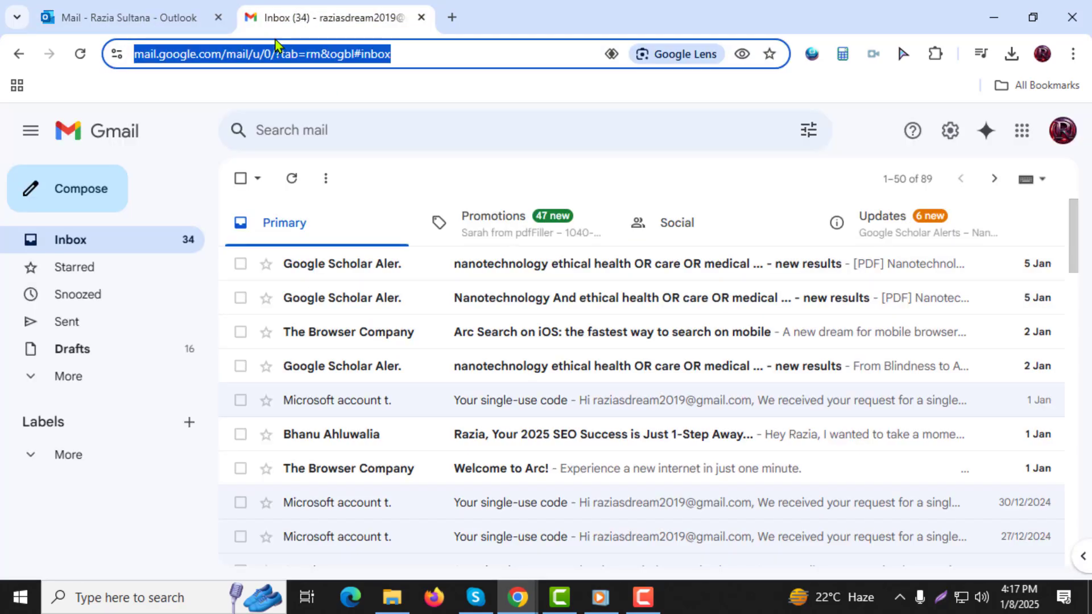
{"action": "right_click", "coordinate": [261, 53]}
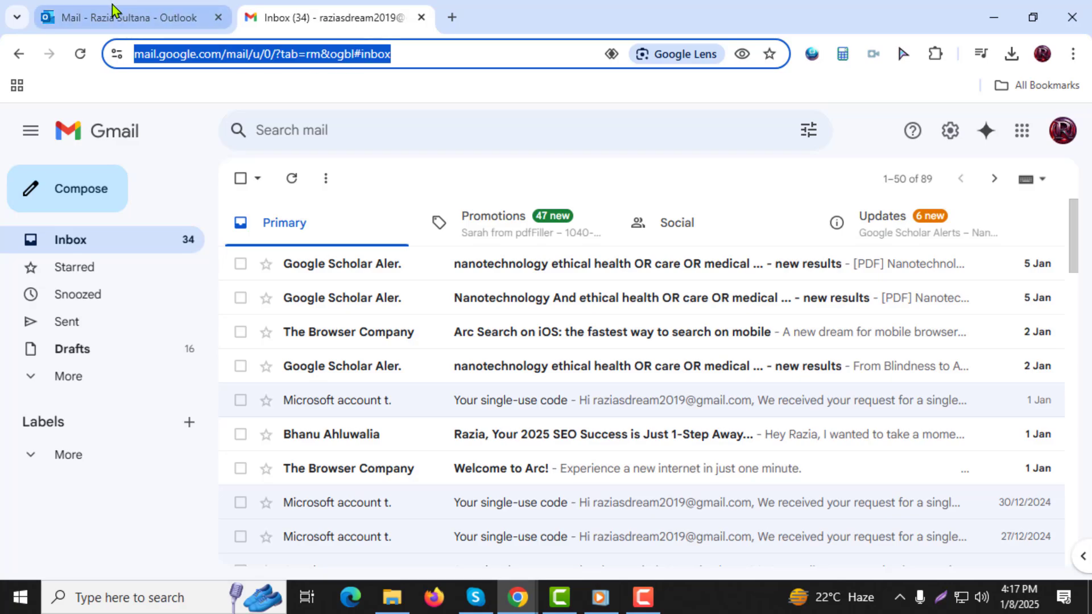
{"action": "left_click", "coordinate": [129, 18]}
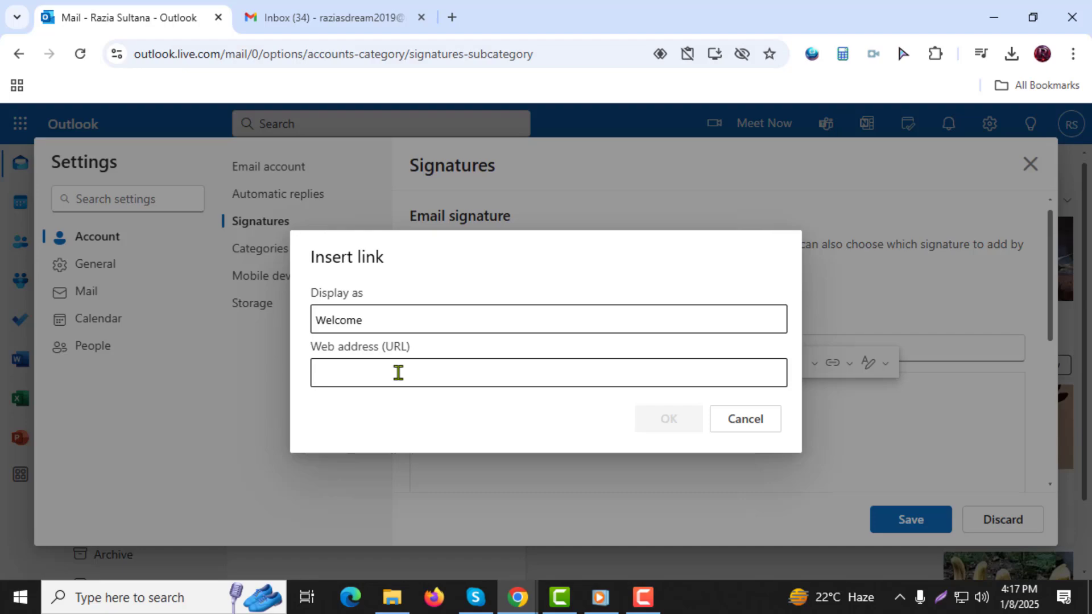
{"action": "type", "text": "https://mail.google.com/mail/u/0/?tab=rm&ogbl#inbox"}
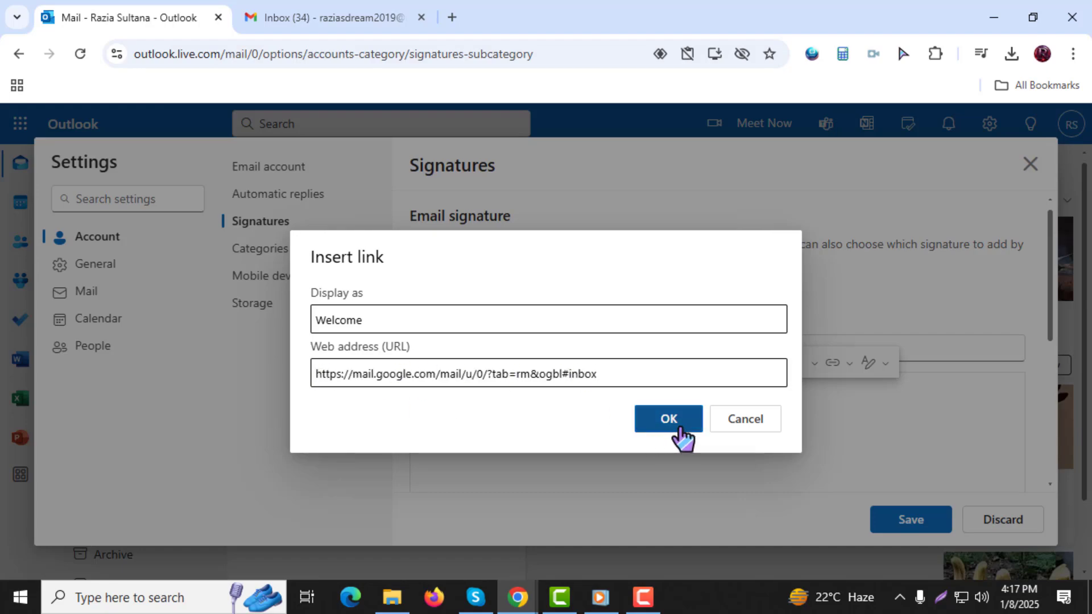
{"action": "left_click", "coordinate": [668, 418]}
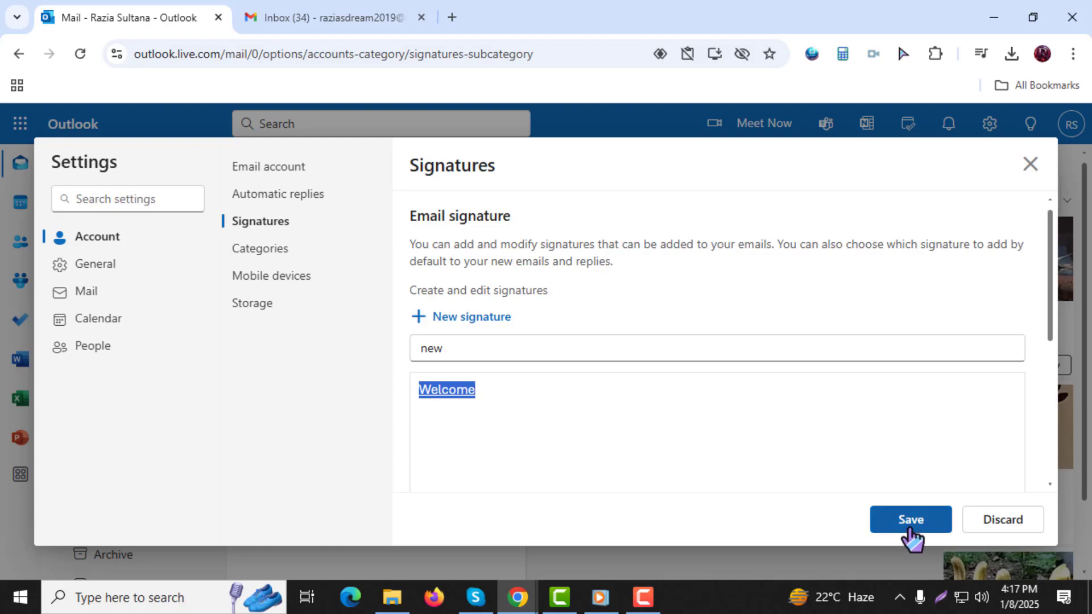
{"action": "left_click", "coordinate": [909, 519]}
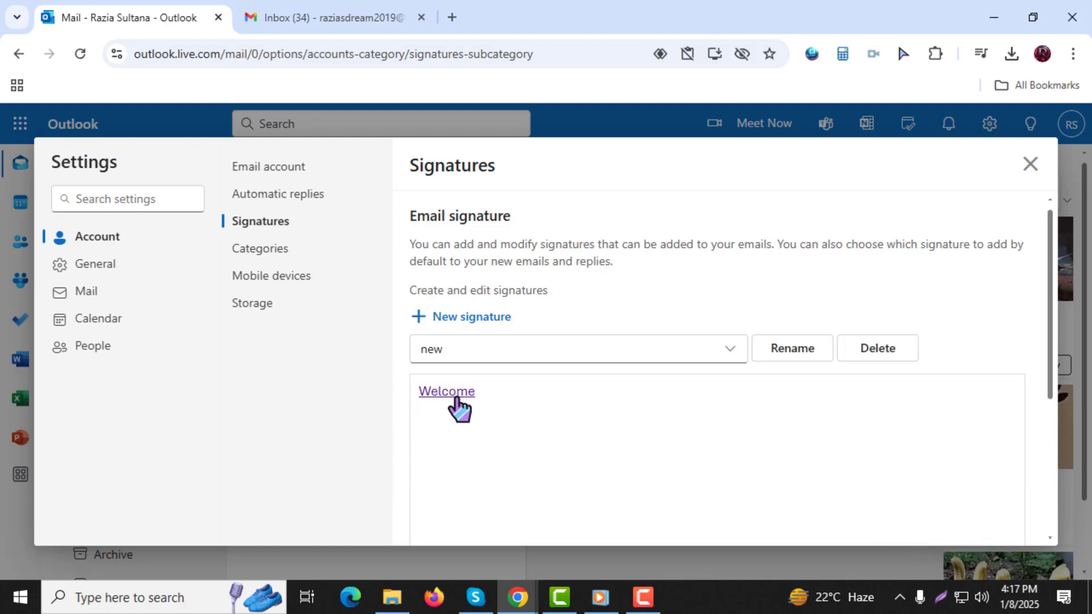
{"action": "mouse_move", "coordinate": [426, 407]}
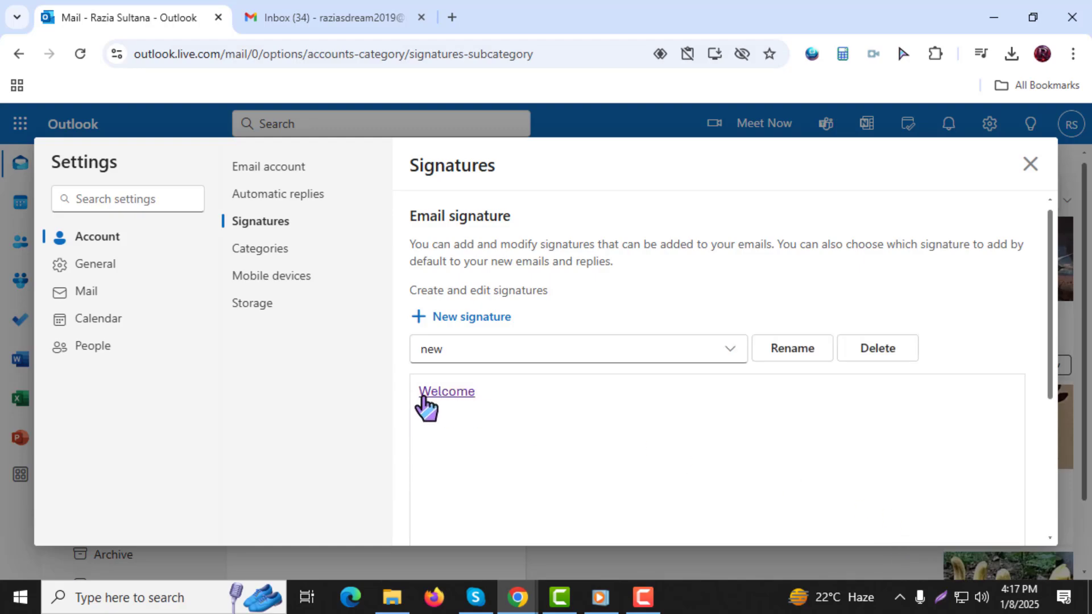